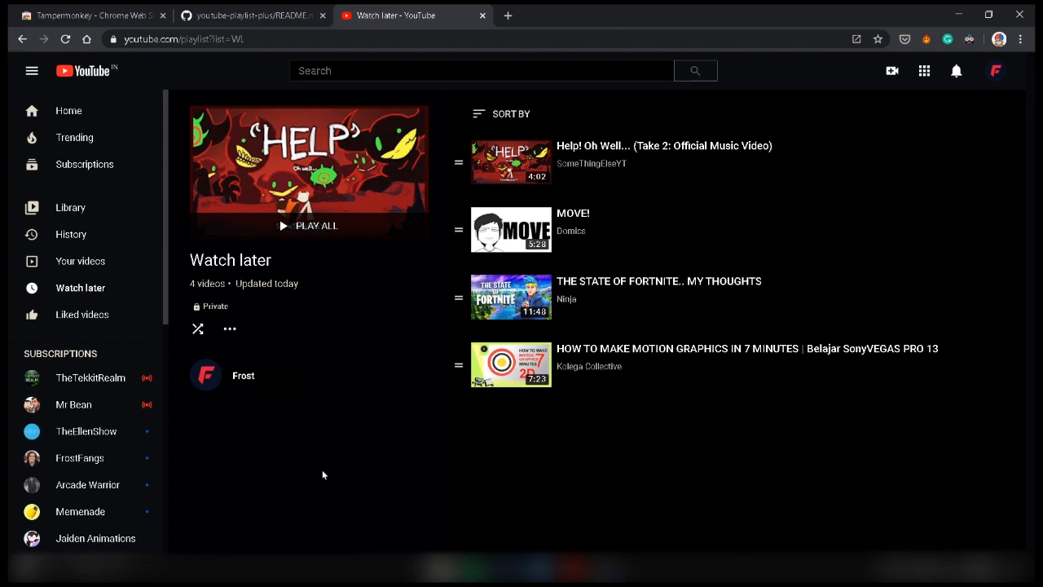
mouse_move(434, 15)
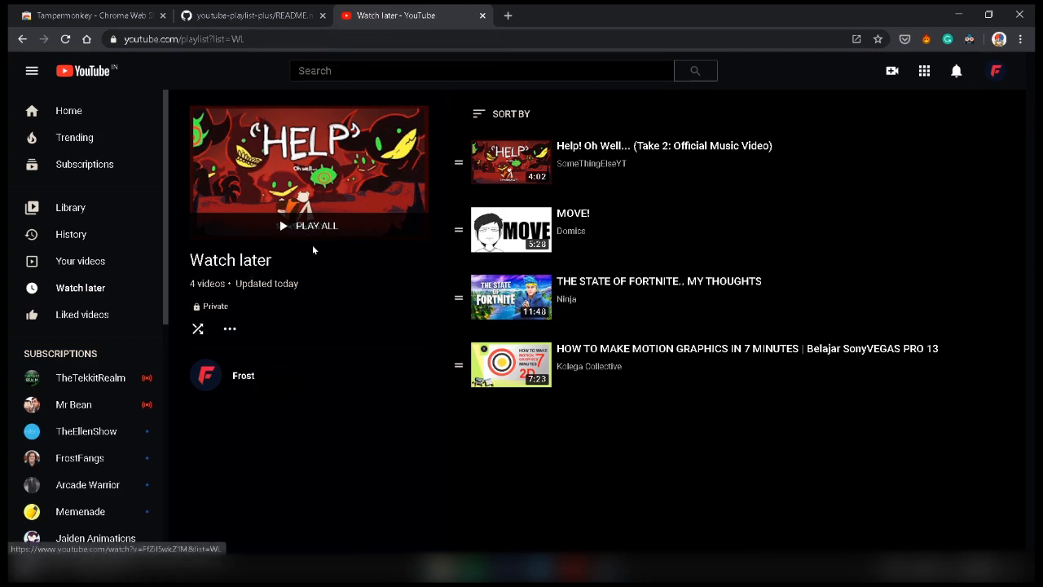
mouse_move(257, 137)
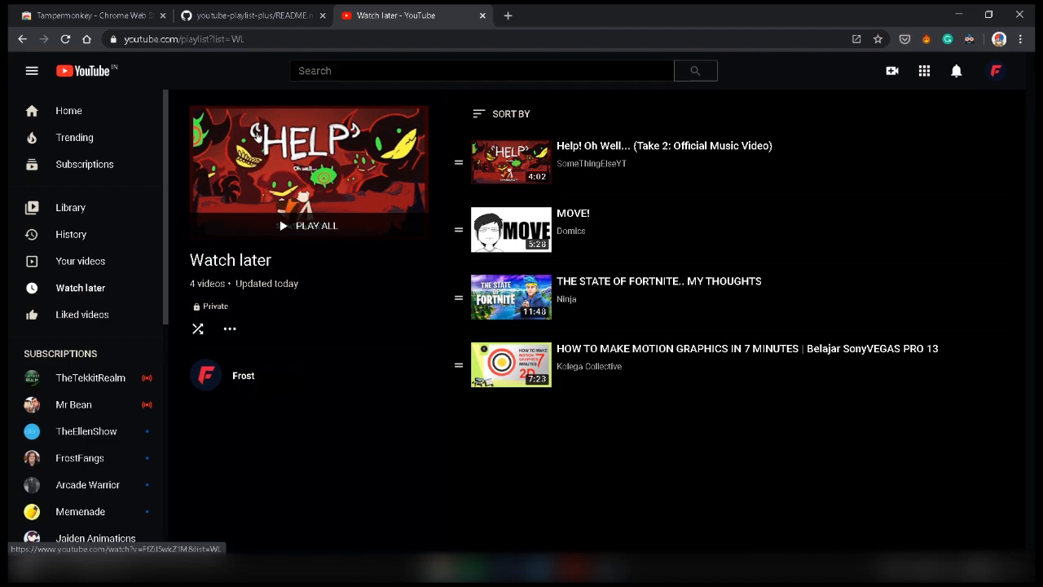
mouse_move(230, 321)
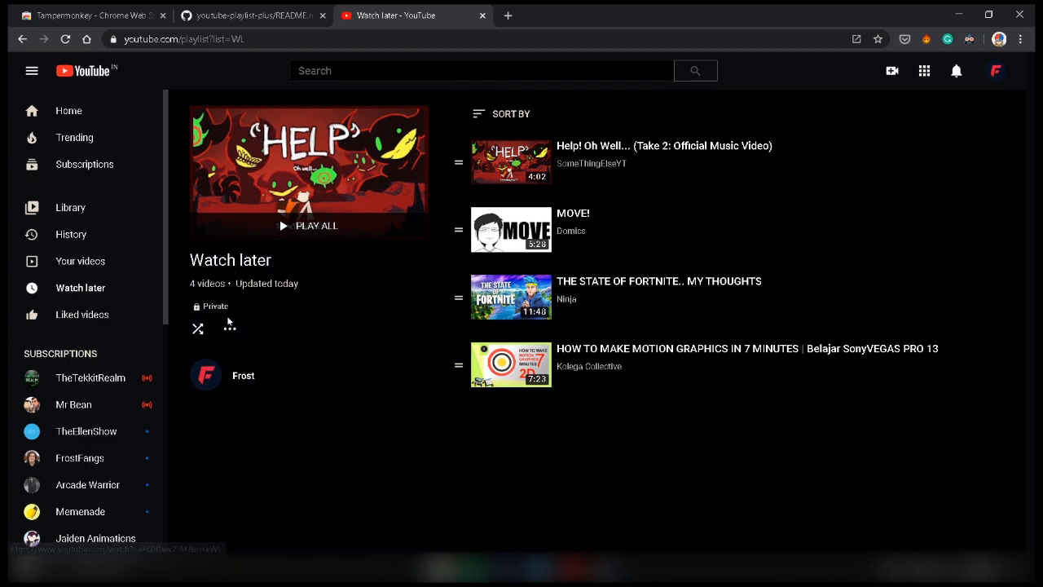
mouse_move(293, 176)
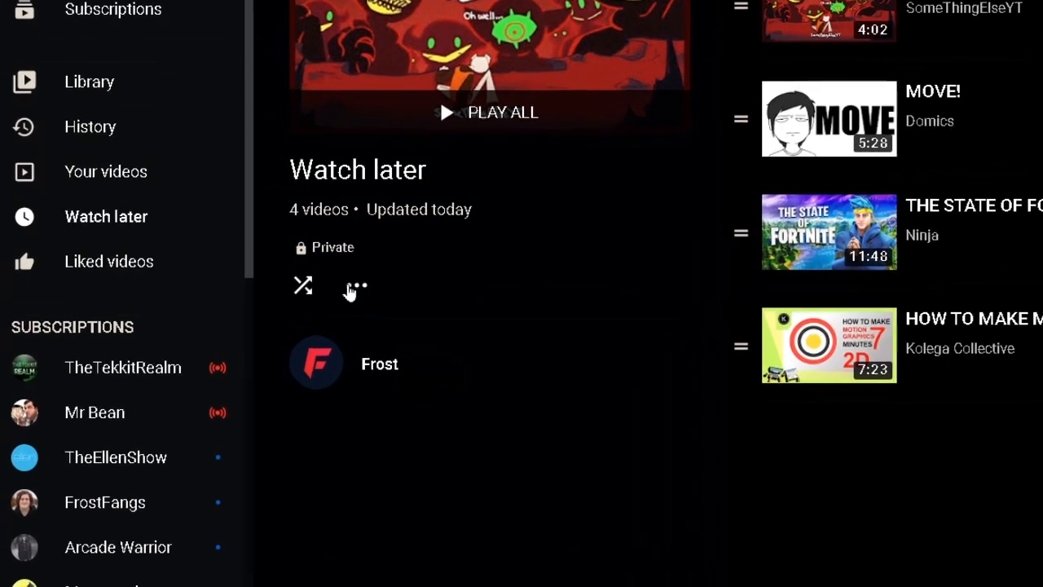
Step: Add the Tampermonkey extension to Chrome from the Web Store, then return to Watch later
click(351, 286)
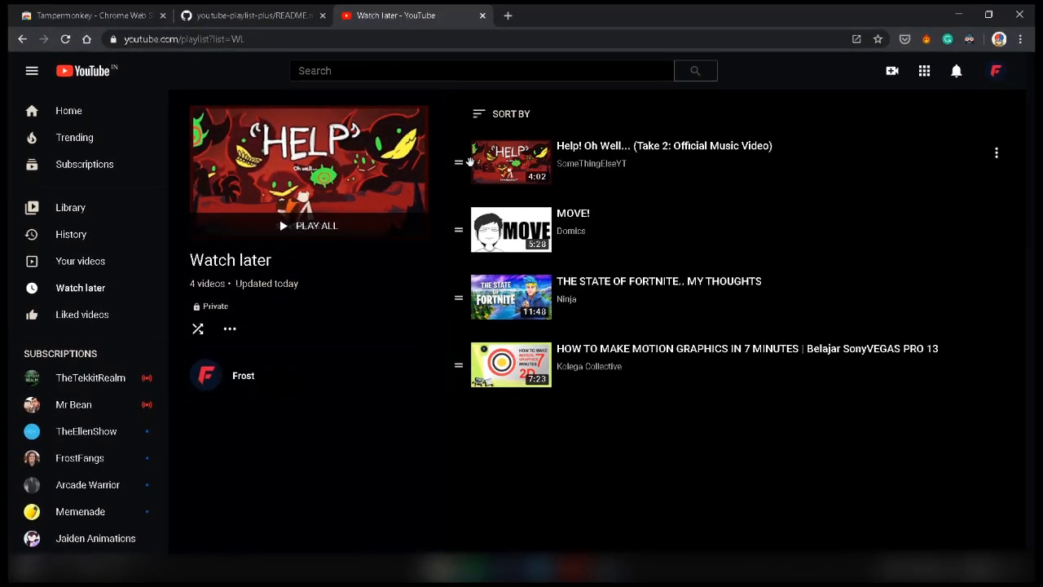
mouse_move(583, 137)
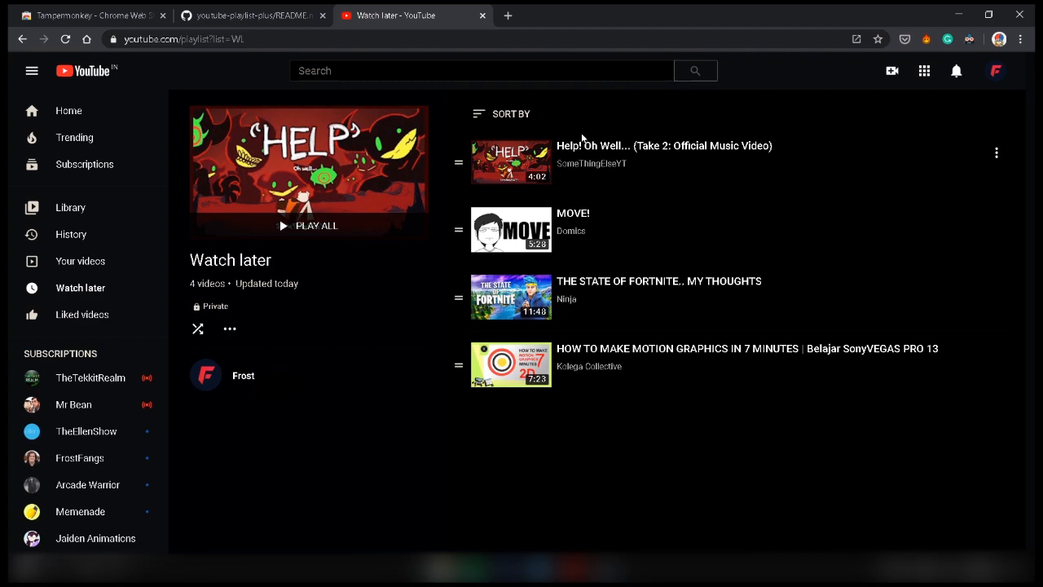
mouse_move(592, 166)
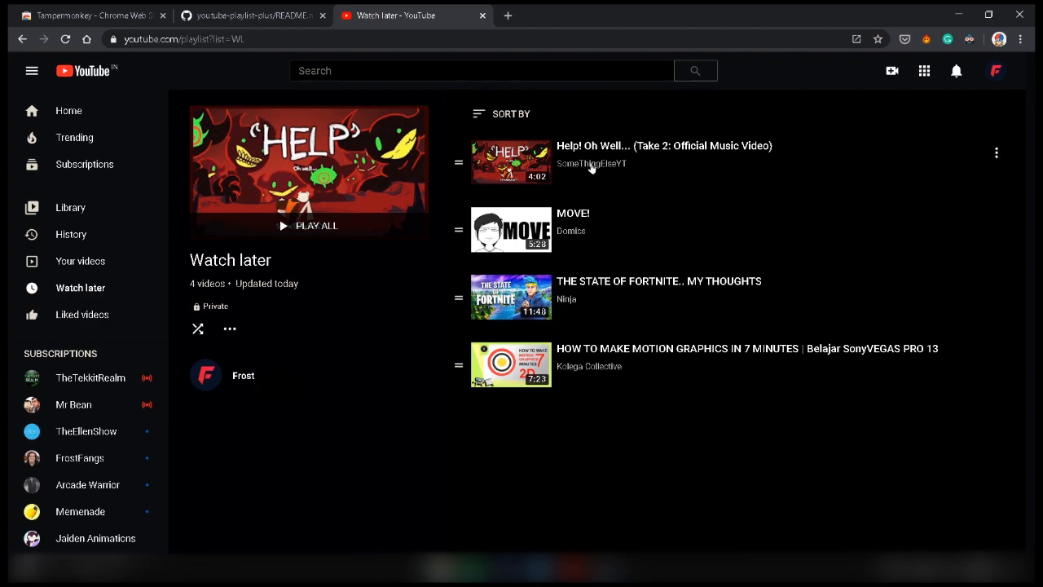
mouse_move(714, 159)
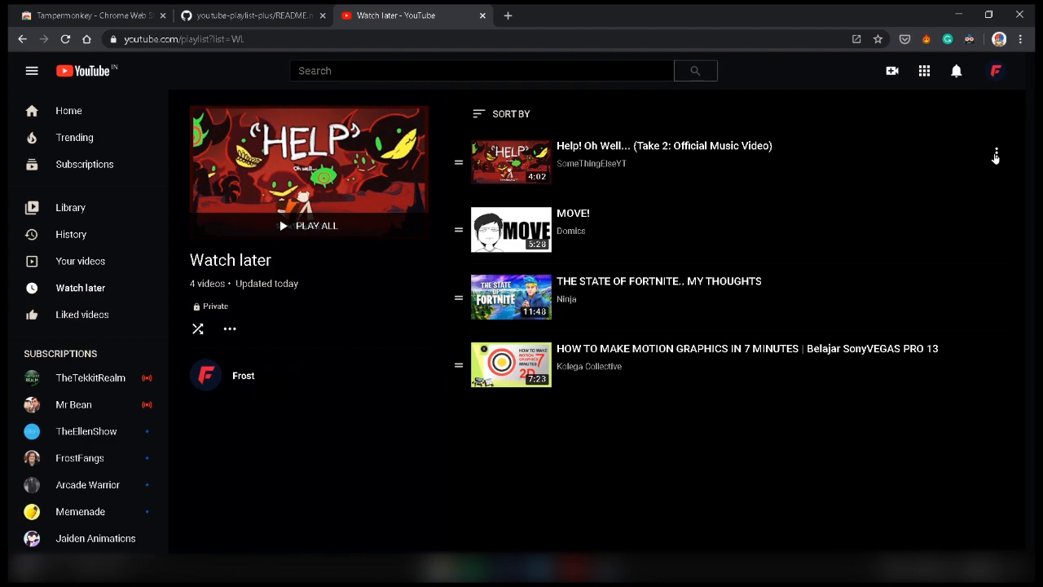
click(996, 153)
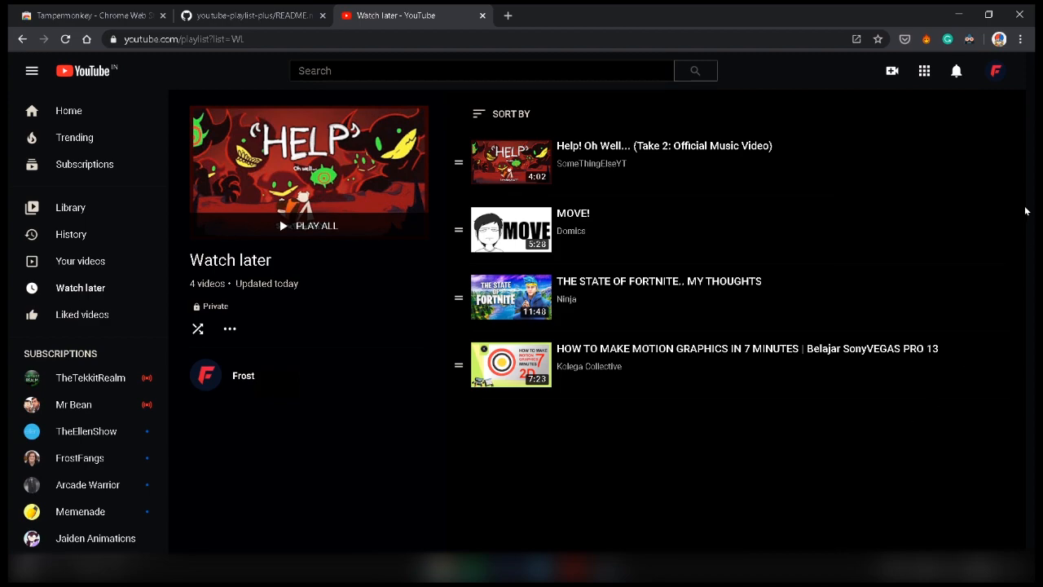
click(996, 220)
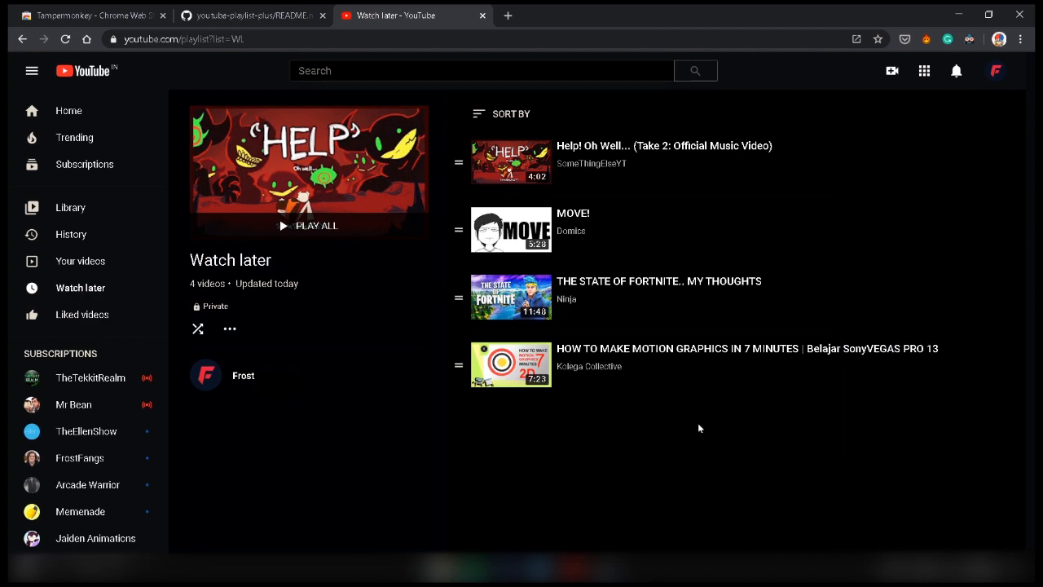
mouse_move(572, 92)
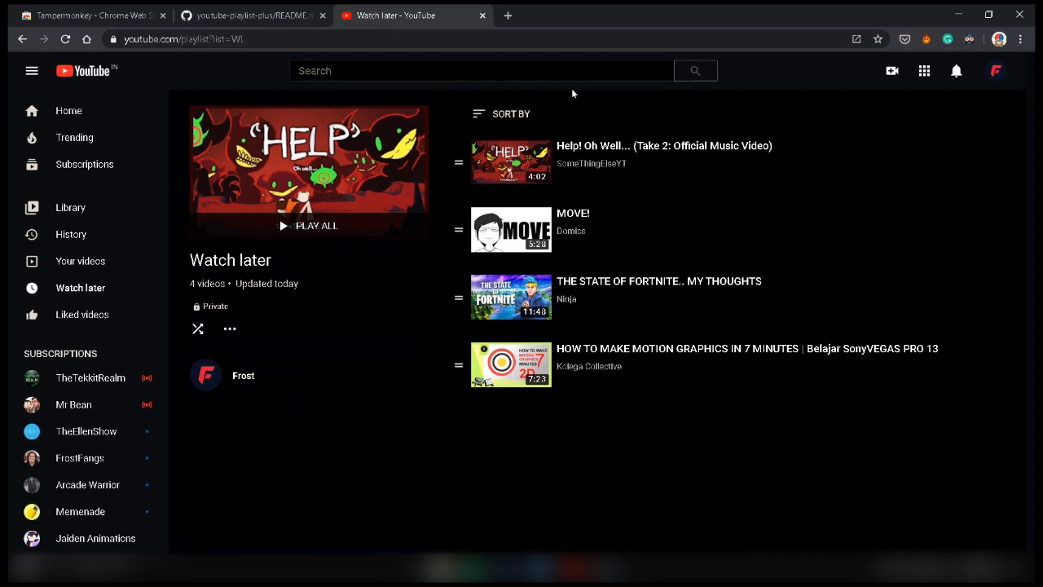
click(98, 15)
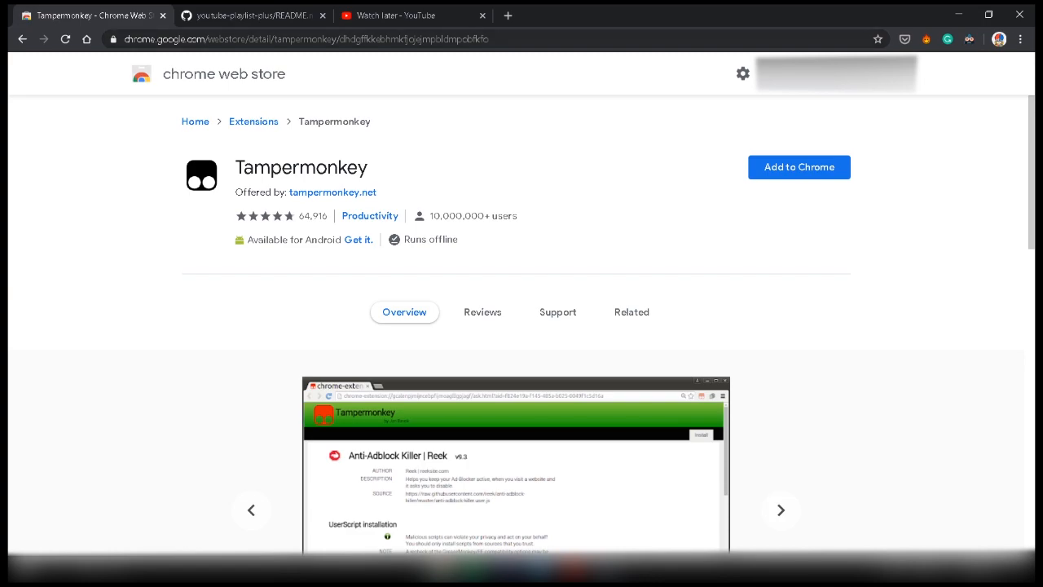
mouse_move(260, 124)
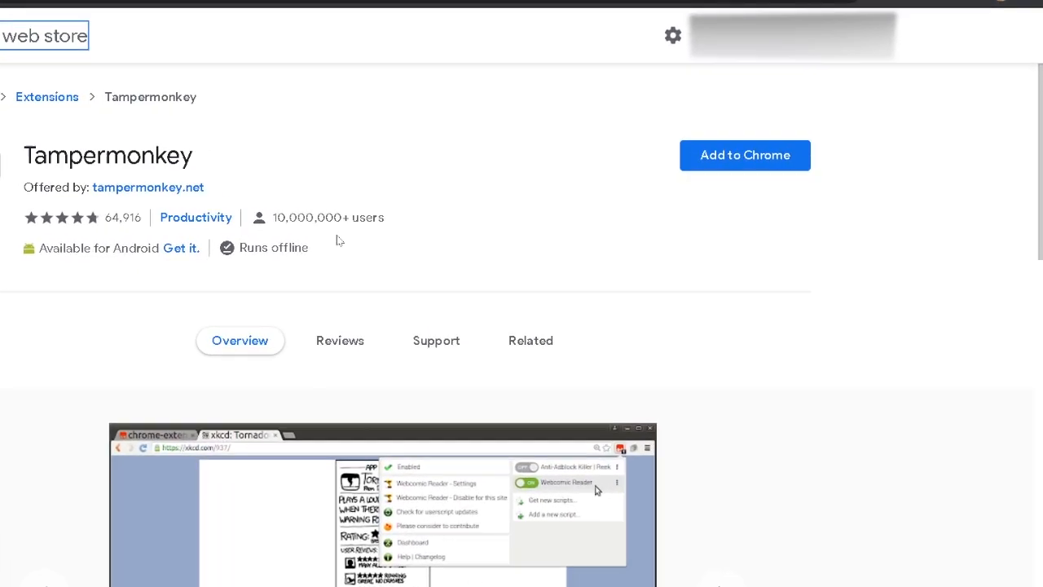
click(745, 155)
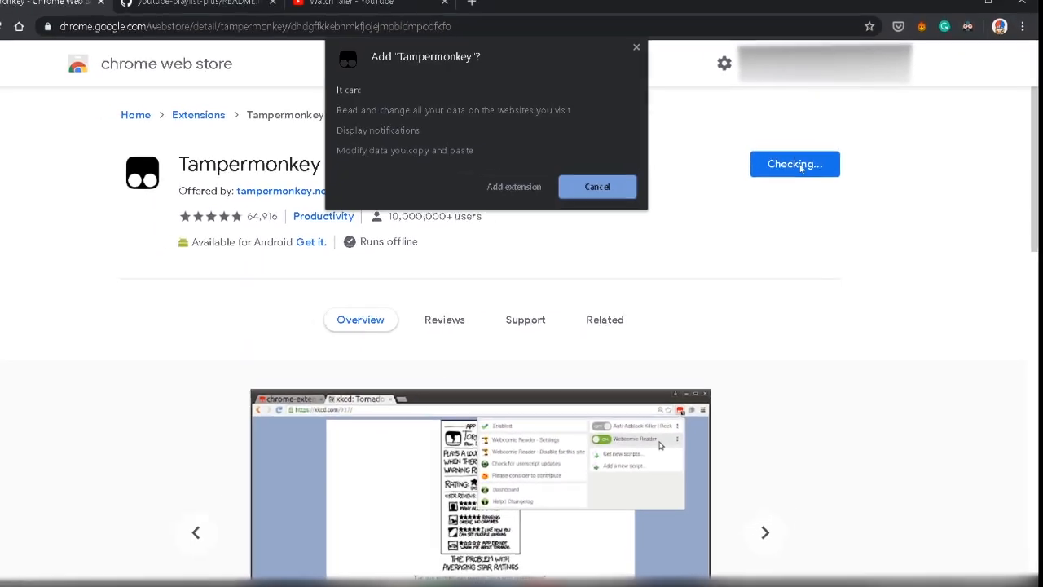
click(513, 187)
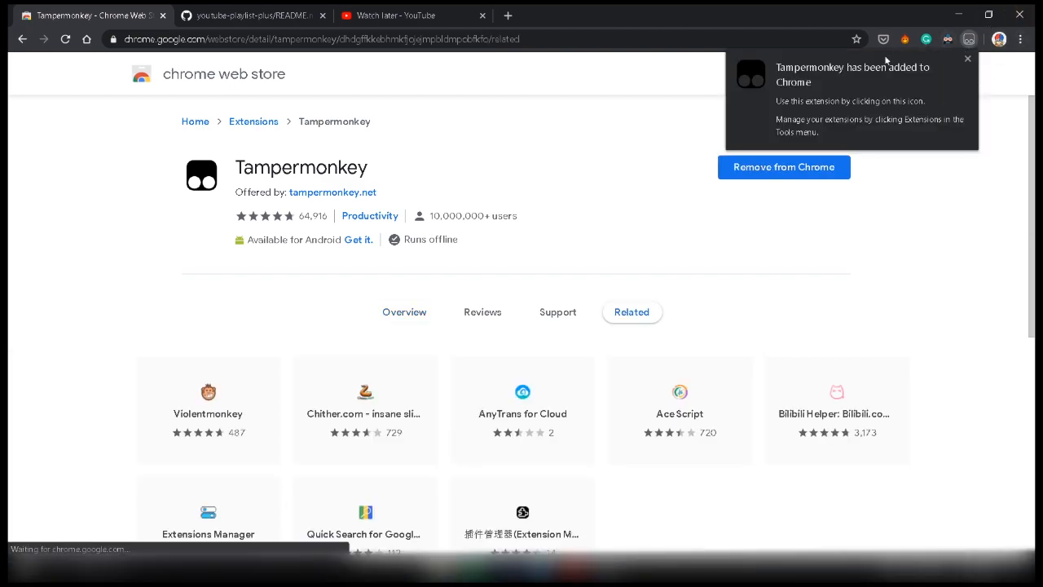
click(411, 15)
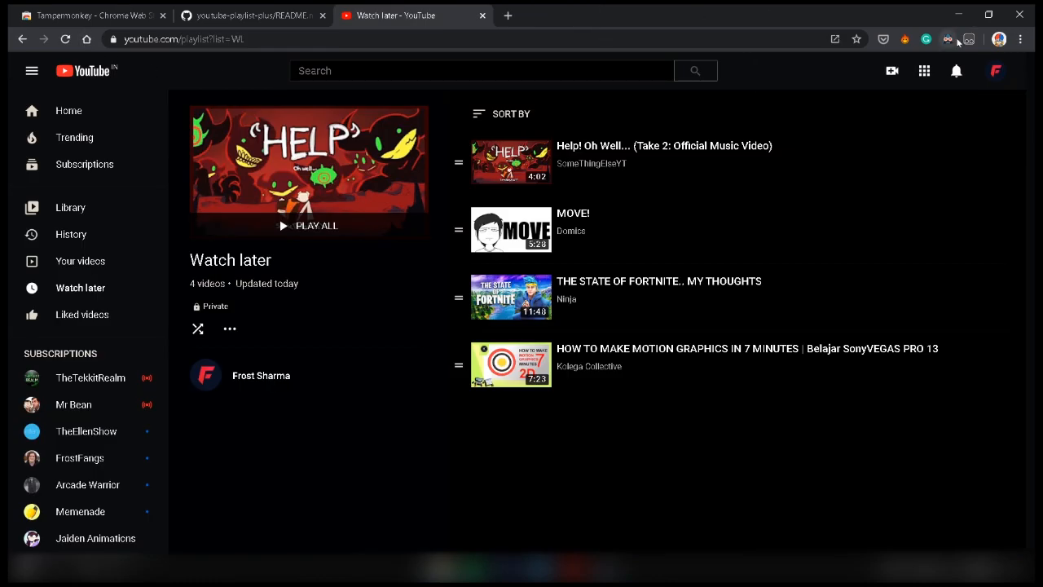
mouse_move(966, 38)
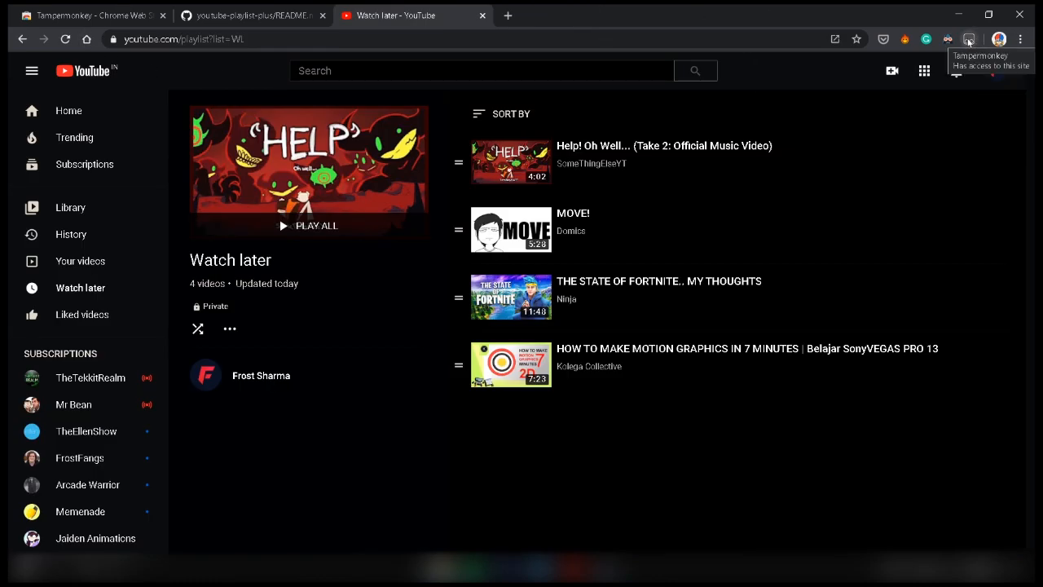
Step: Go to the YouTube Playlist+ GitHub readme and scroll to its Installation section
click(90, 15)
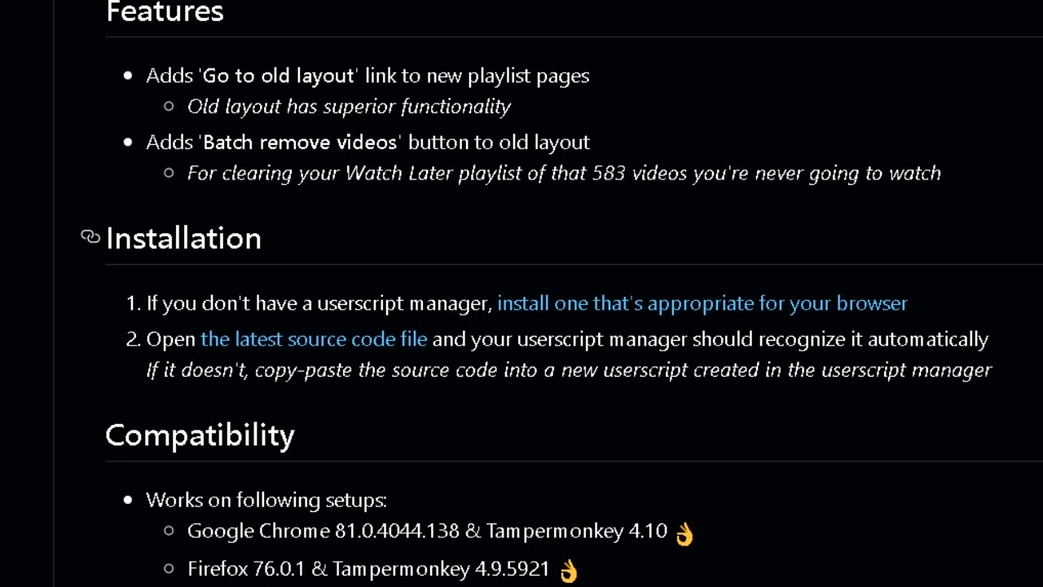
scroll(down, 3)
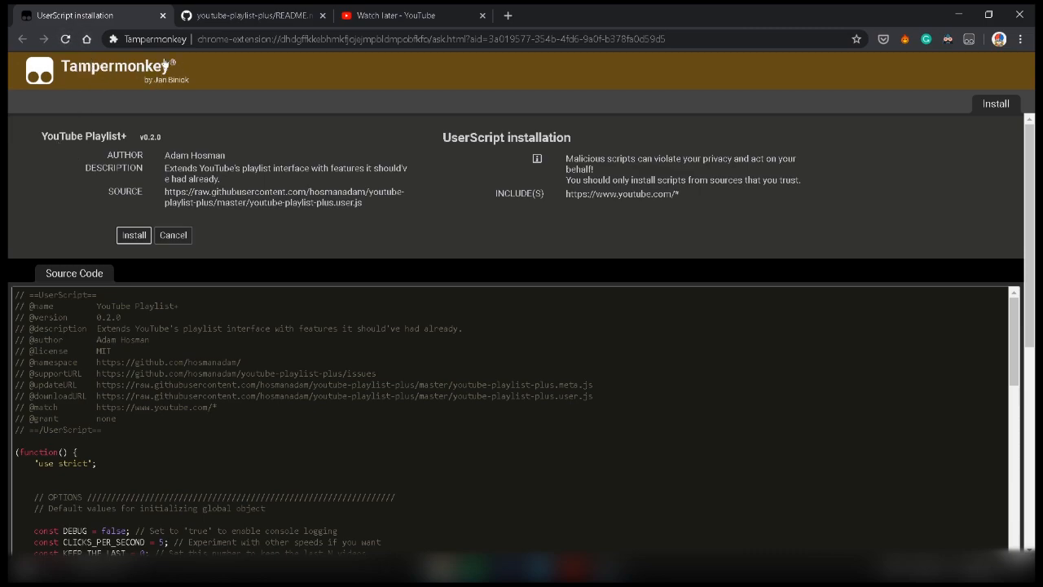
Step: Install the YouTube Playlist+ userscript, close the extra tabs, and reload Watch later
click(252, 16)
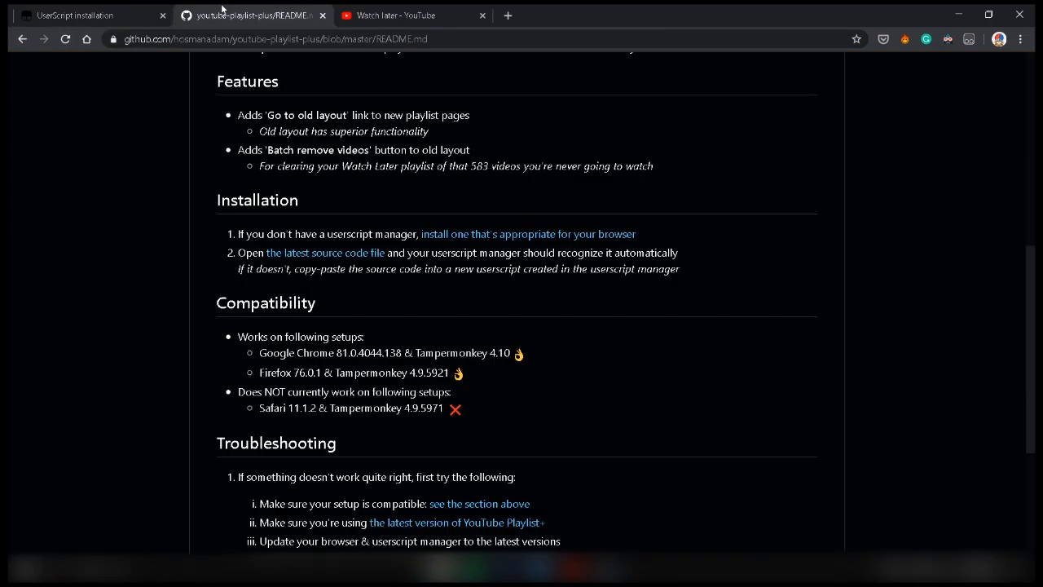
click(323, 253)
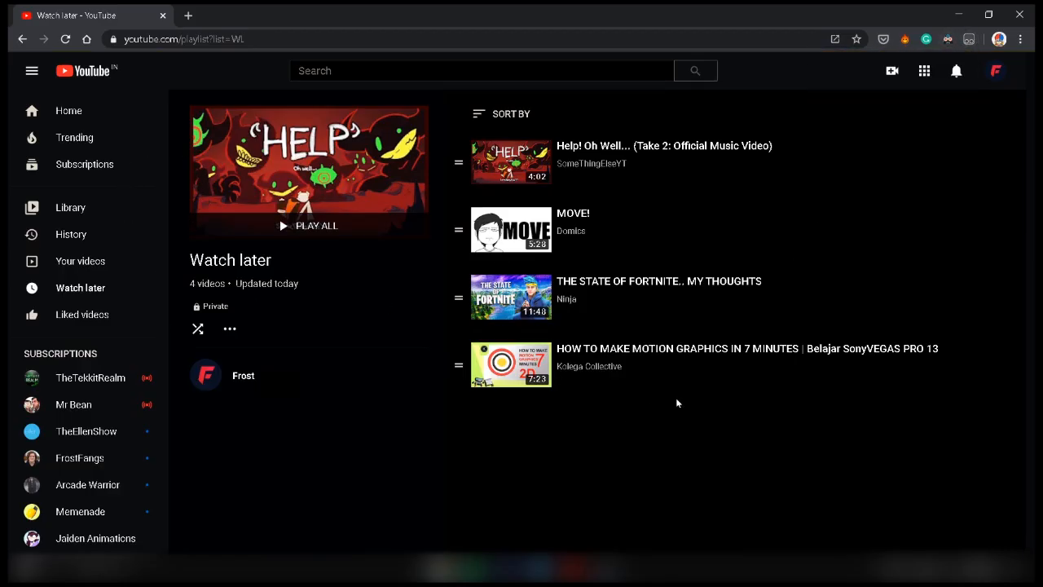
mouse_move(66, 40)
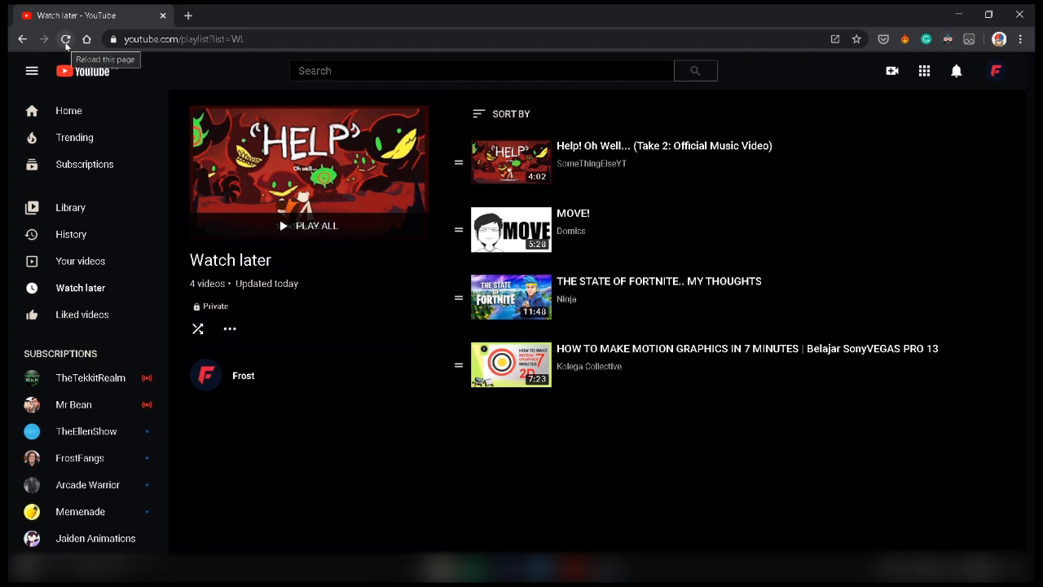
click(65, 39)
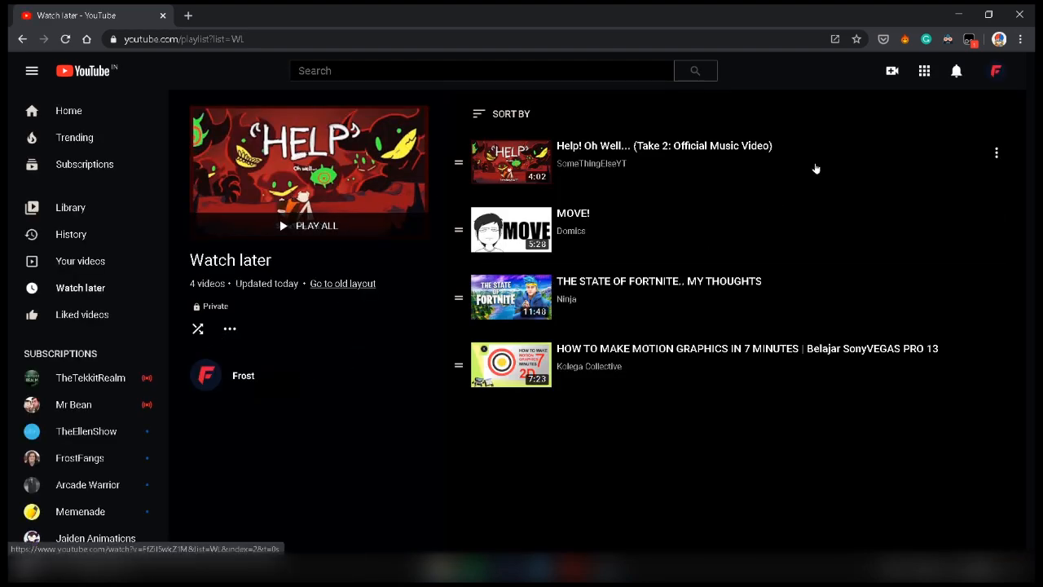
mouse_move(342, 283)
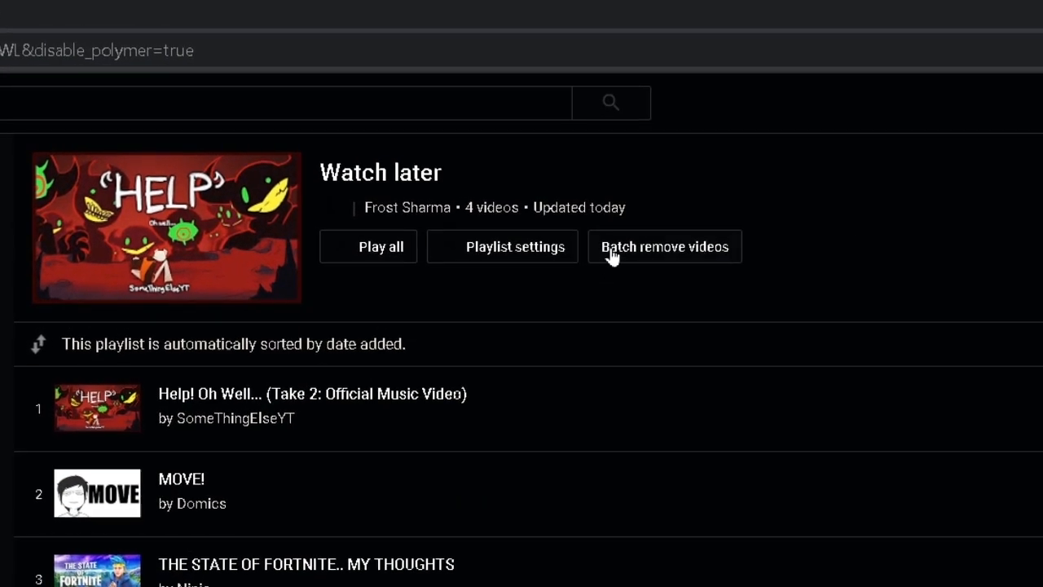
Step: Batch remove all four Watch later videos, confirming the prompt with YES
click(664, 246)
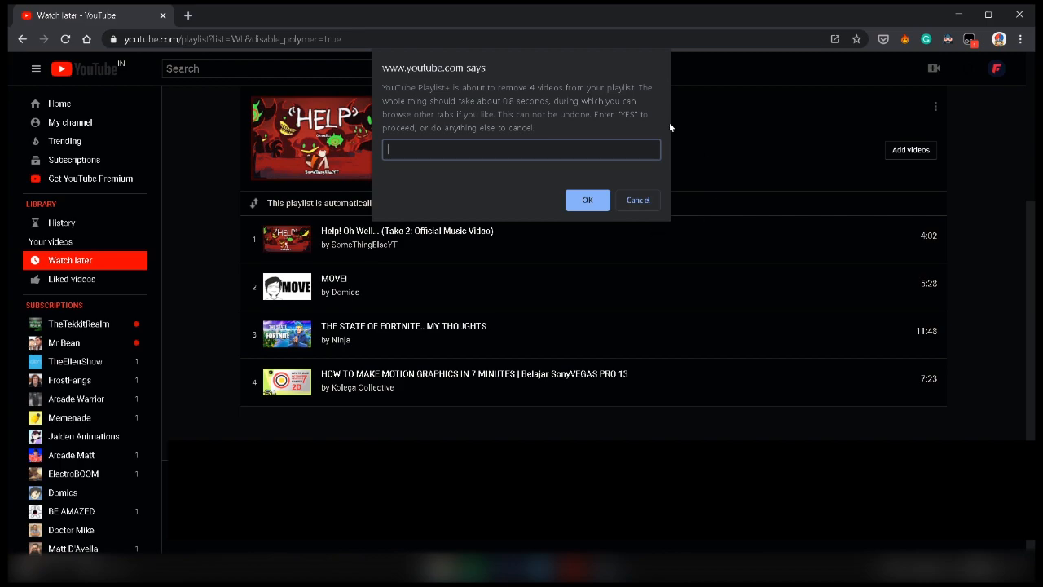
mouse_move(412, 11)
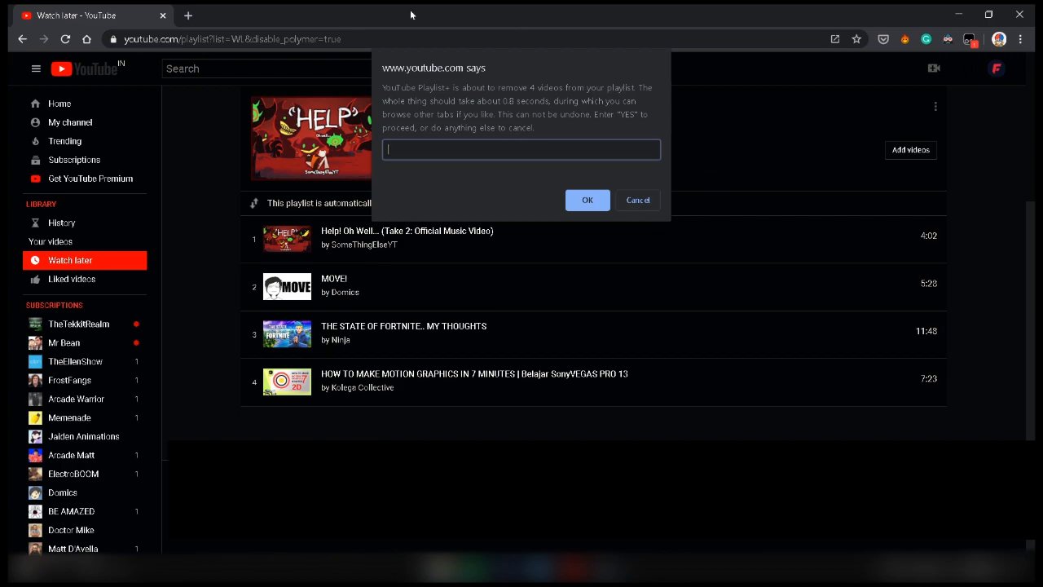
text(YES)
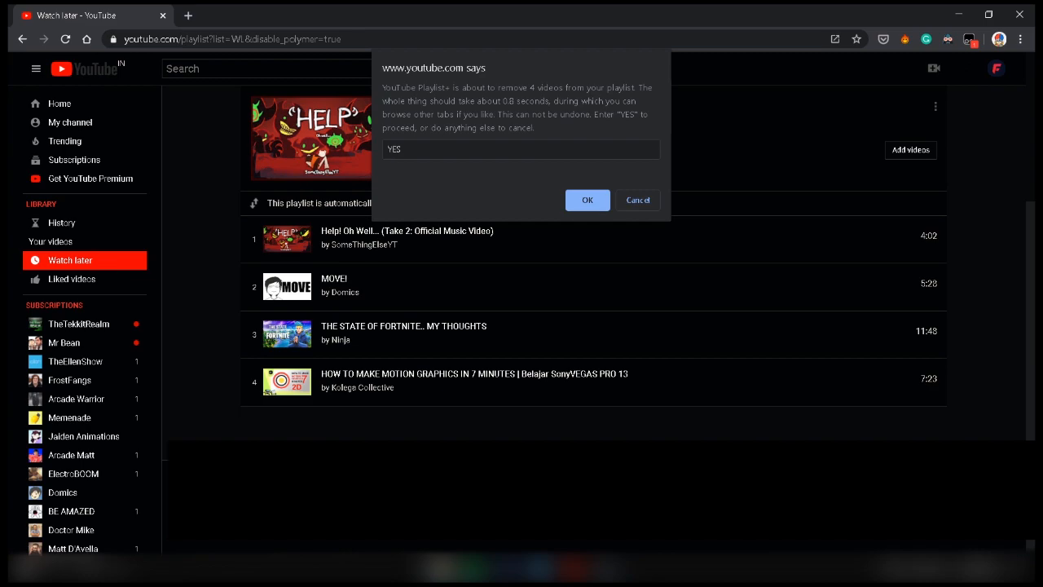
mouse_move(429, 140)
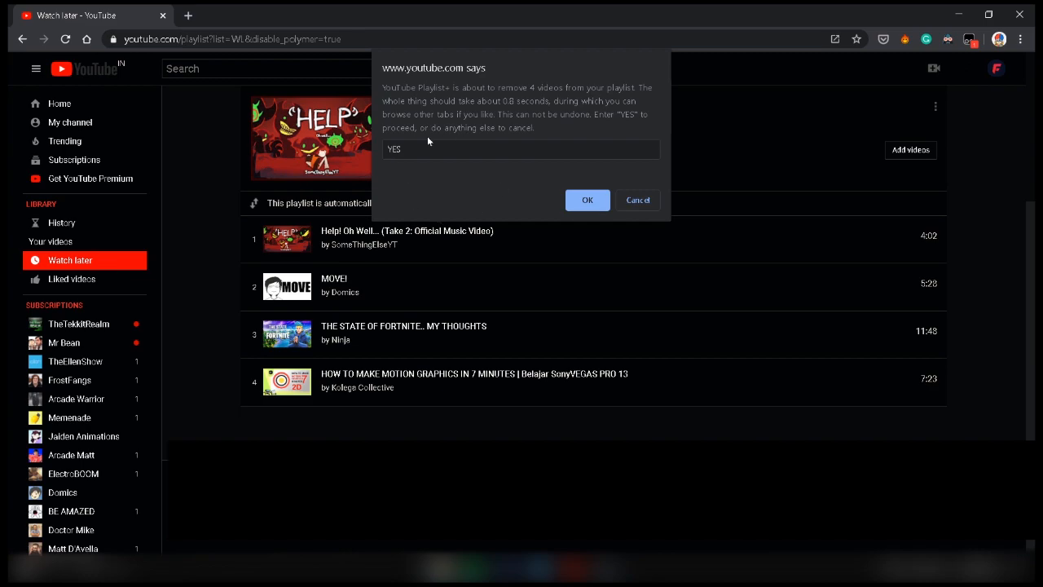
click(521, 149)
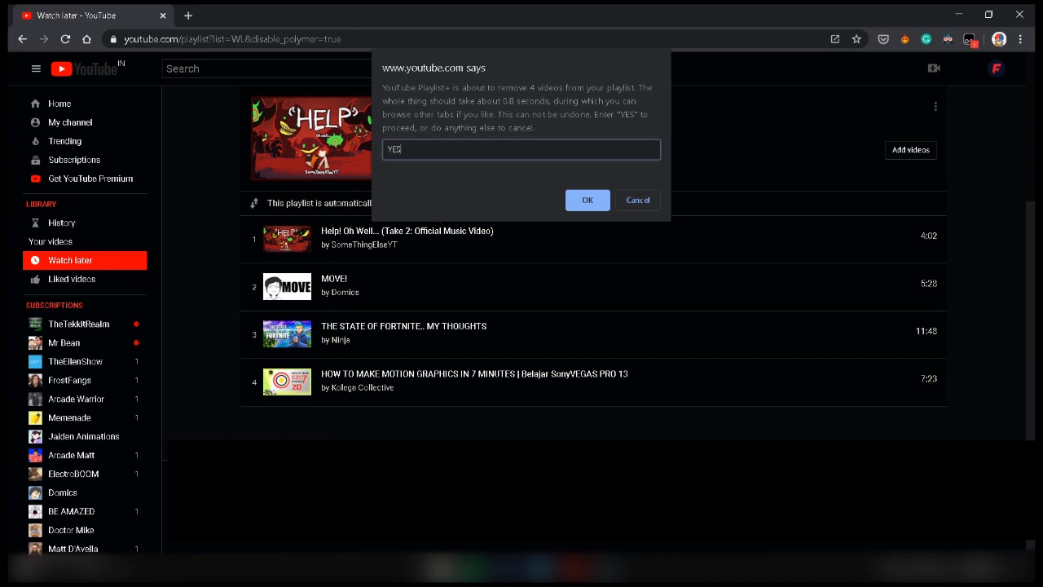
mouse_move(569, 264)
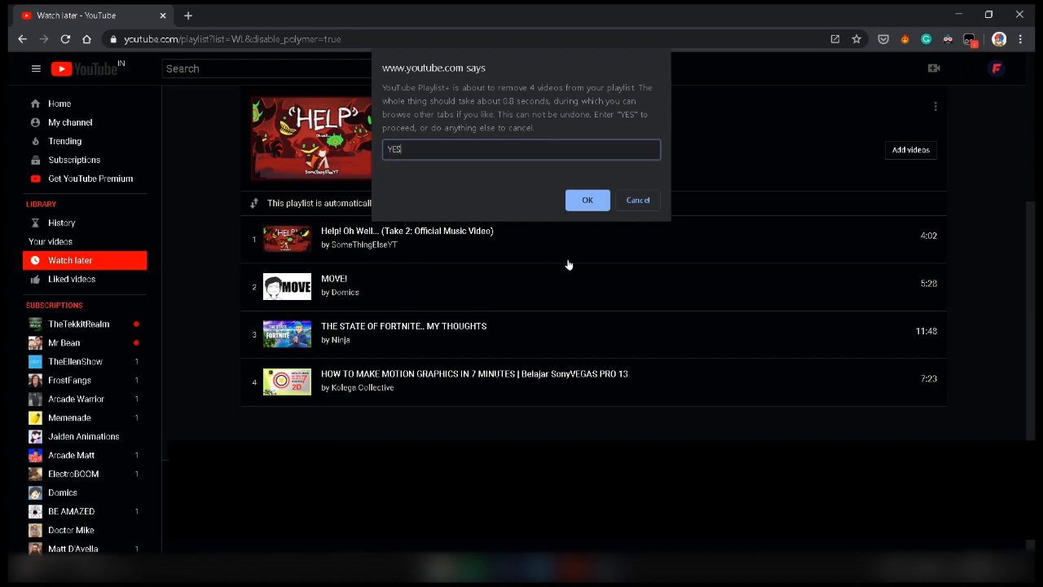
click(586, 200)
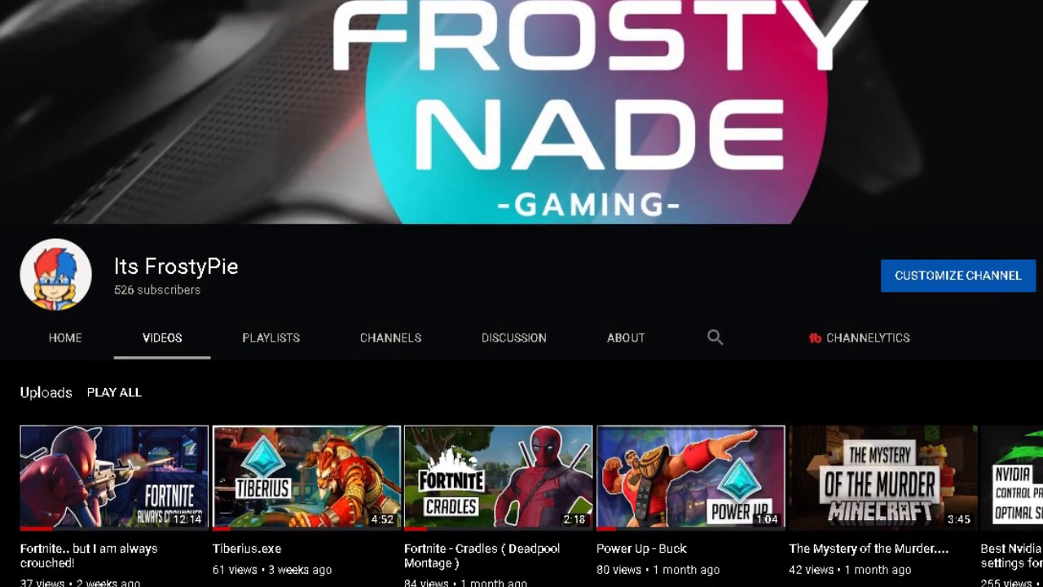
Step: Scroll the channel's Uploads list down to a second row of videos
scroll(down, 3)
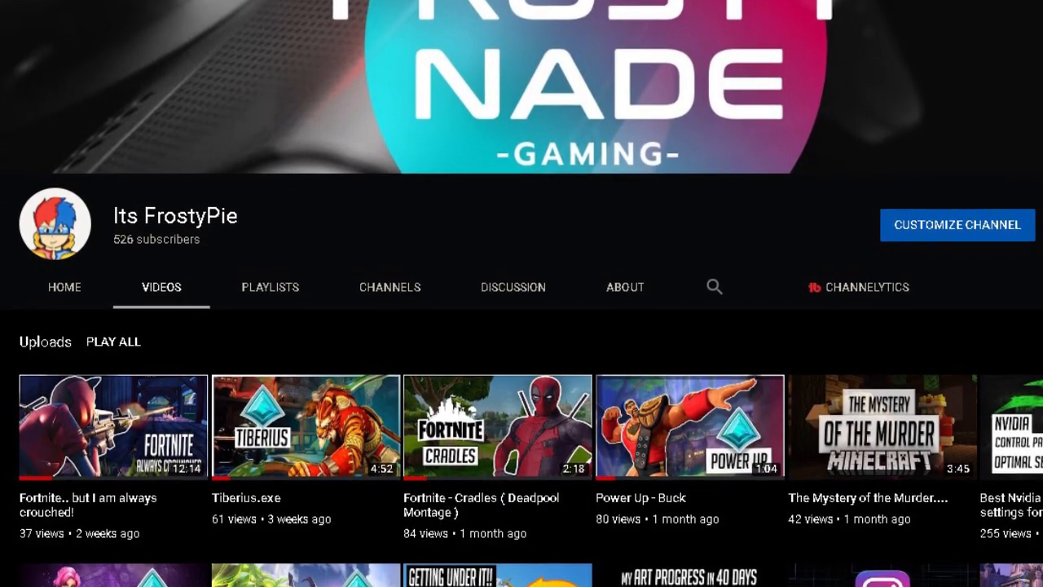
scroll(down, 3)
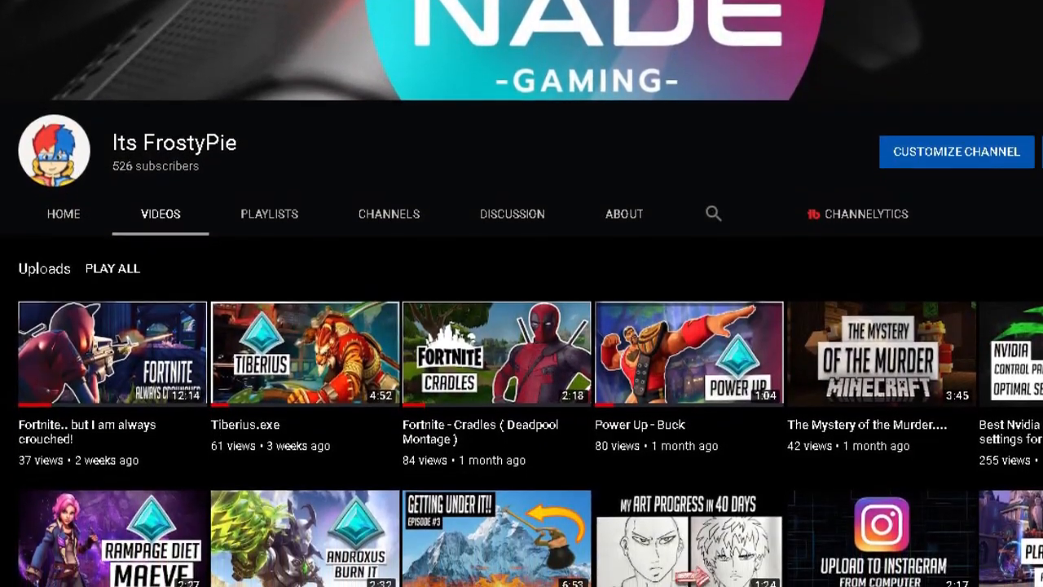